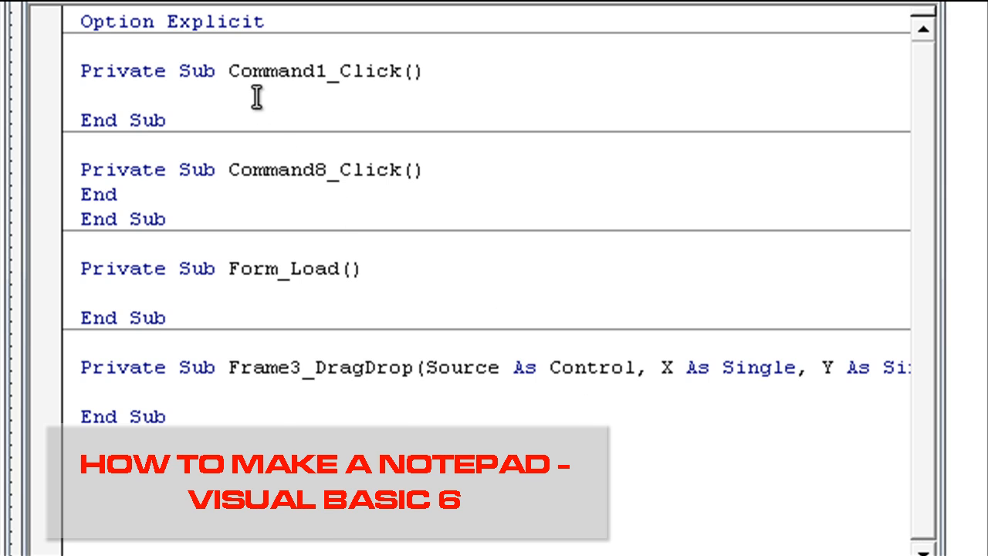
Step: Comment the bold toggle, then write the Italic handler: txtEdit.FontItalic = Not (txtEdit.FontItalic)
text('Toggle bold font status)
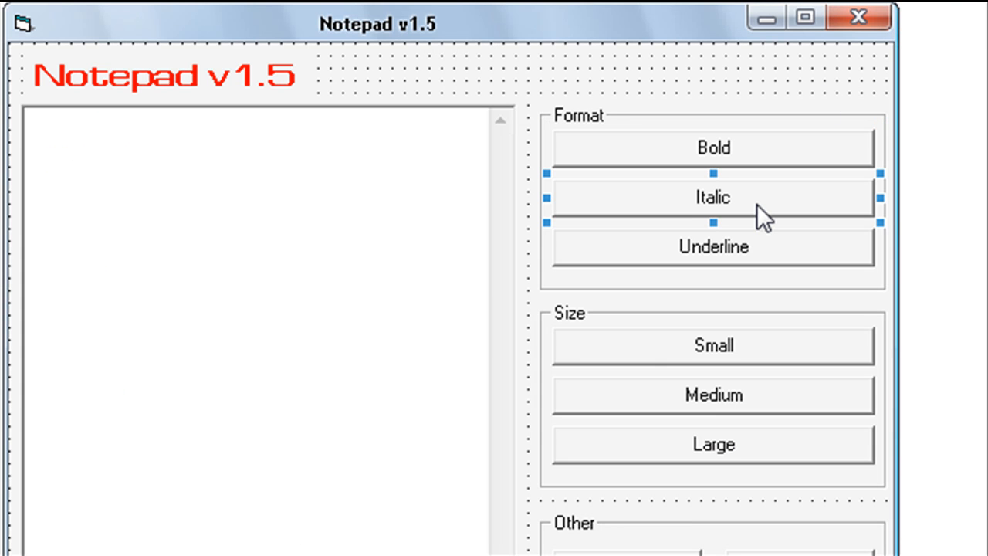
double_click(713, 196)
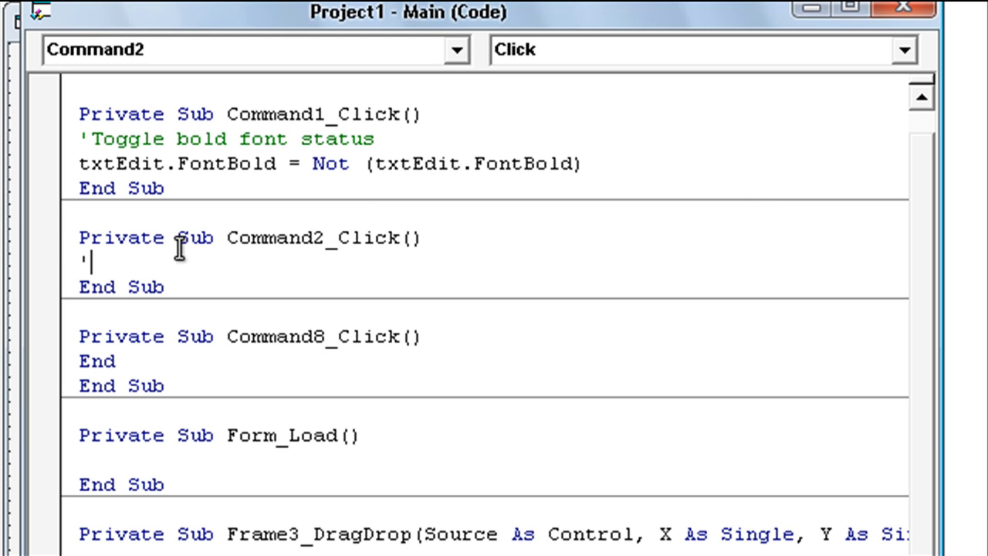
key(Backspace)
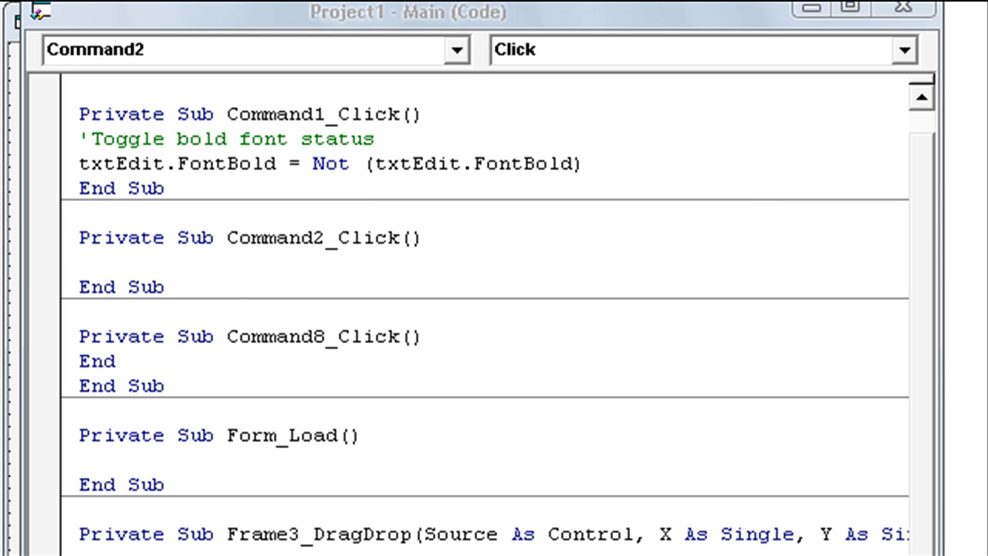
text('Toggle italic font status)
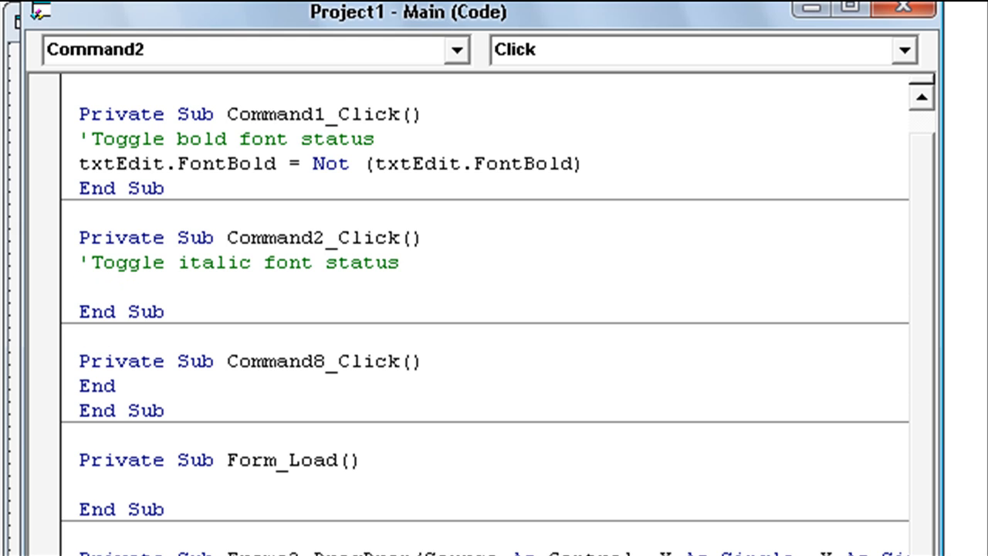
right_click(85, 290)
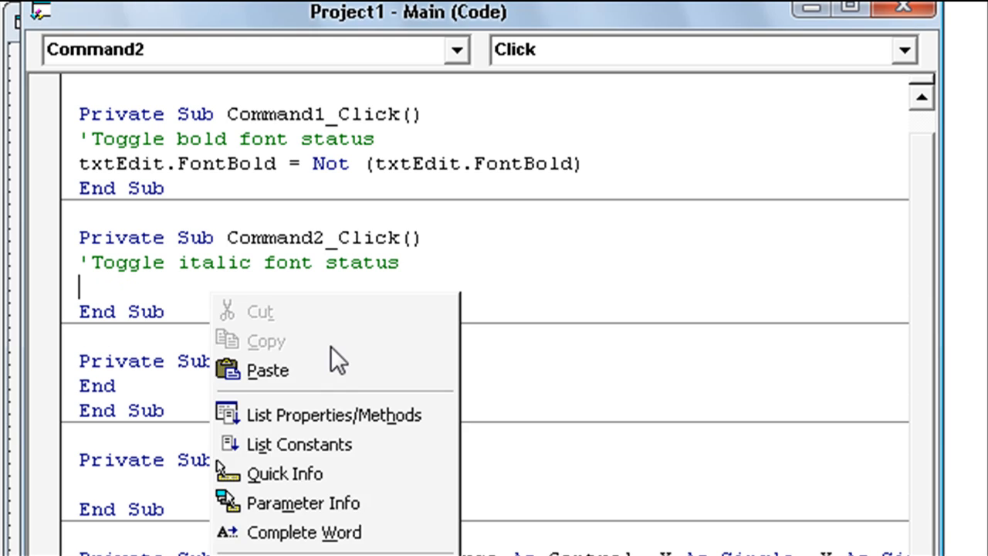
text(txtEdit.FontItalic = Not (txtEdit.FontItalic))
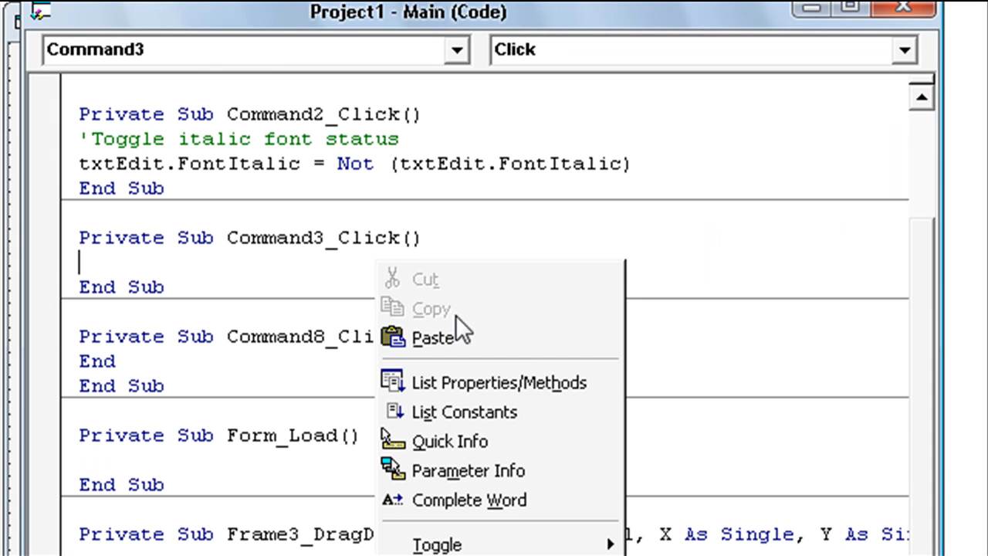
Step: Write the Underline handler: txtEdit.FontUnderline = Not (txtEdit.FontUnderline) with its comment
text('Toggle underline font status)
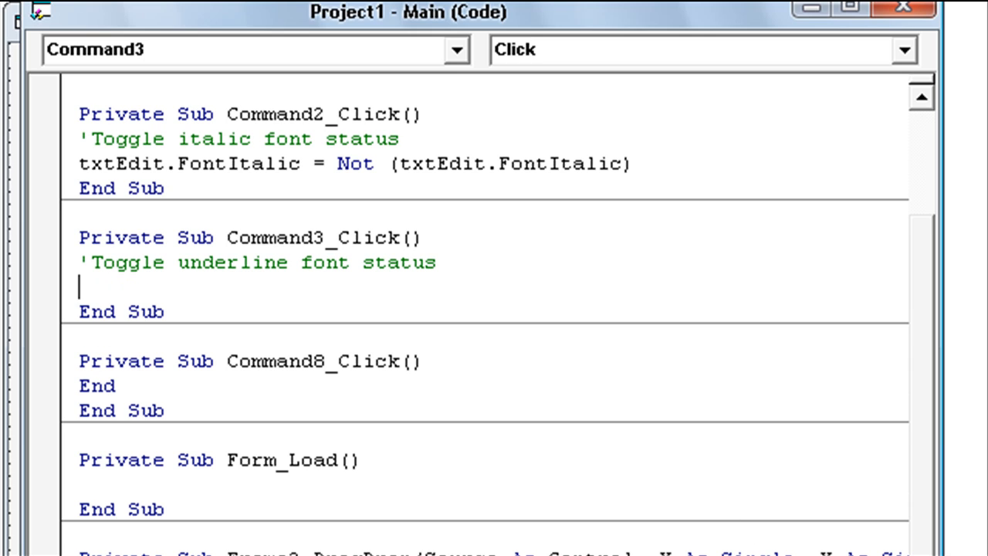
text(txtEdit.FontUnderline = Not (txtEdit.FontUnderline))
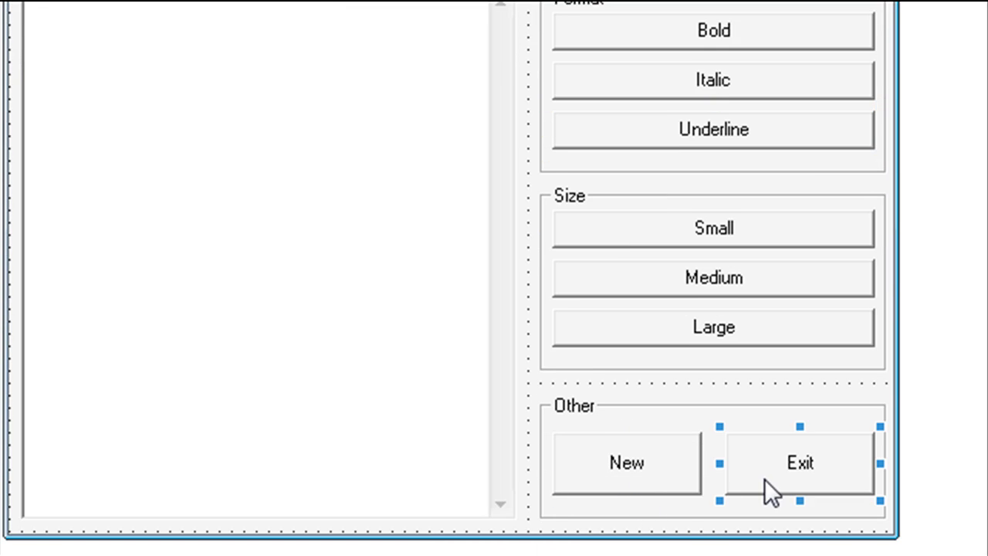
Step: Write the New button's handler that confirms via MsgBox and clears txtEdit.Text on vbYes
double_click(800, 463)
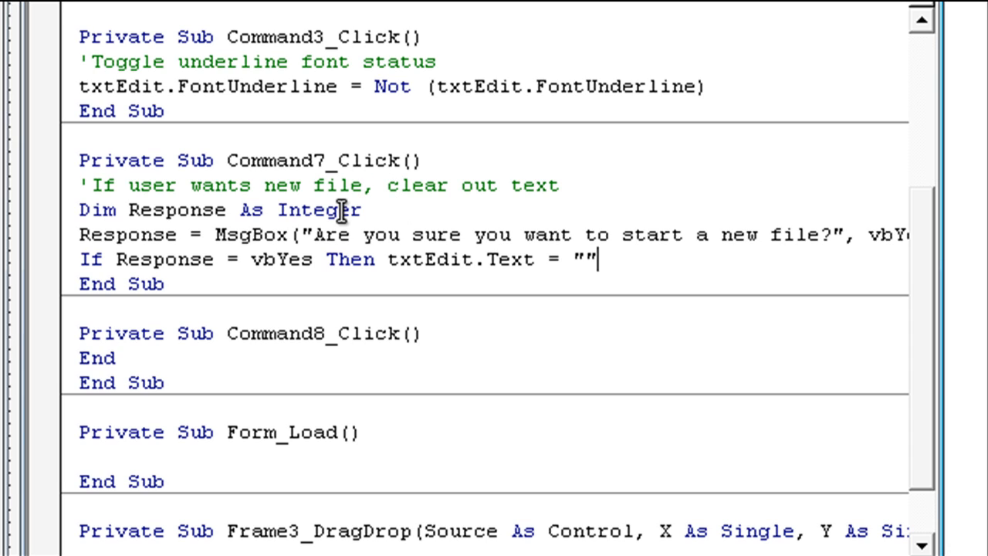
mouse_move(393, 210)
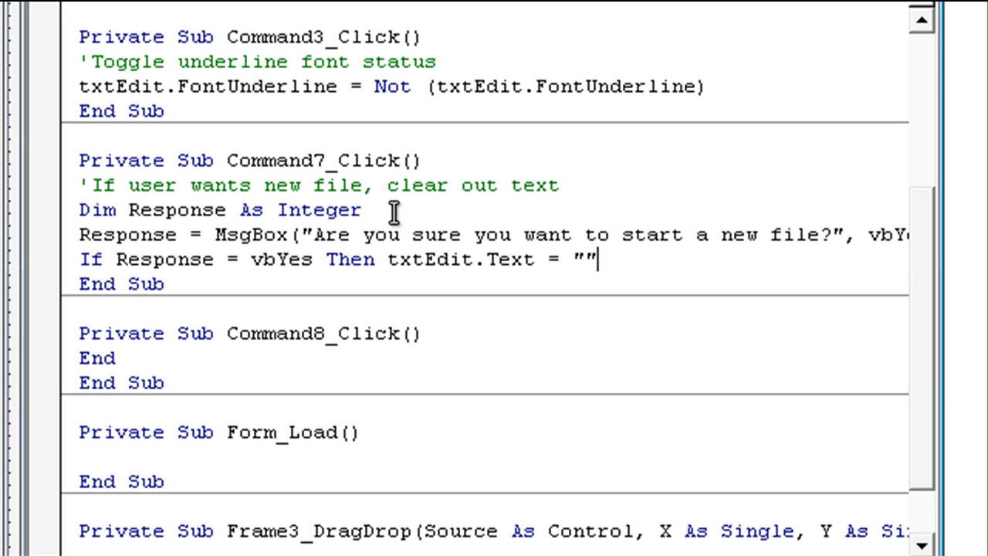
mouse_move(395, 235)
text(text)
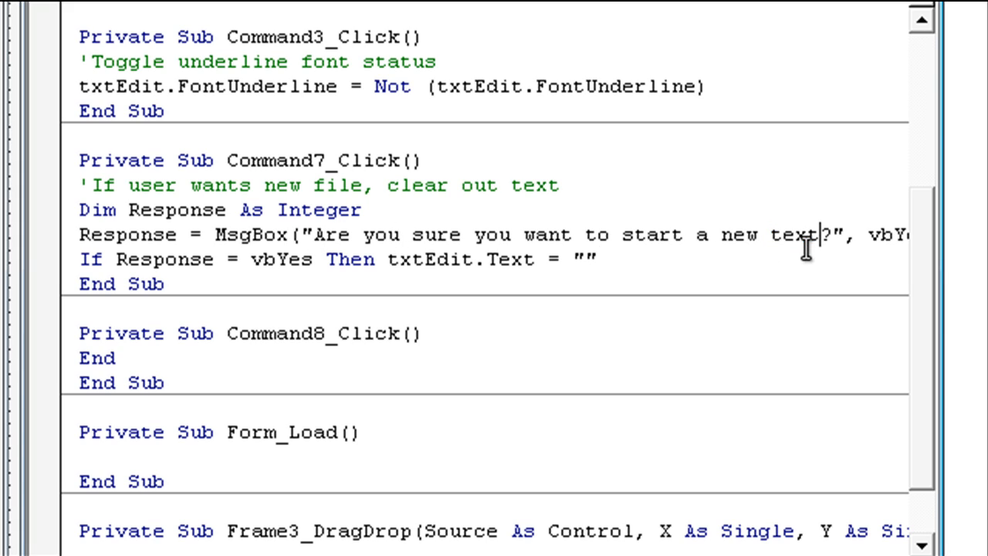
mouse_move(957, 513)
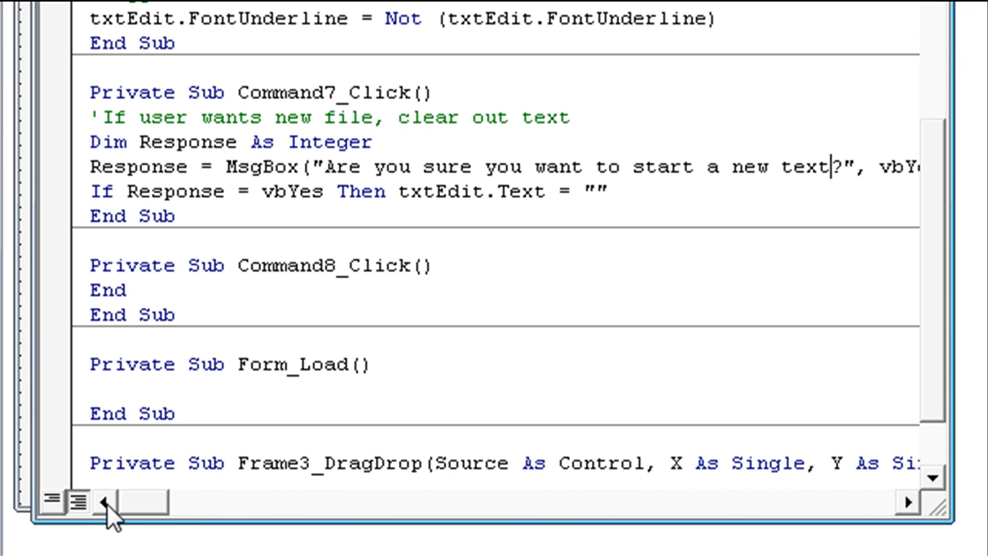
mouse_move(272, 199)
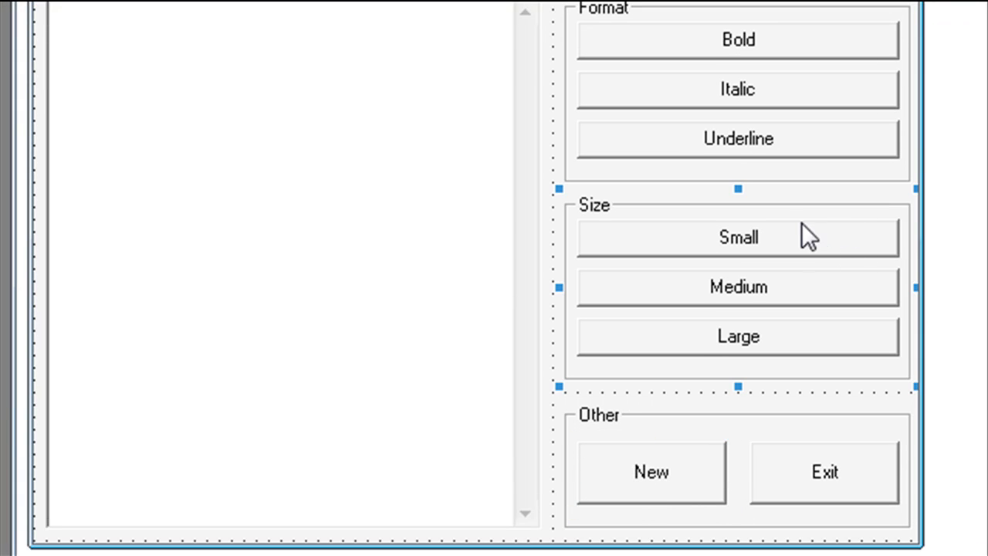
mouse_move(791, 266)
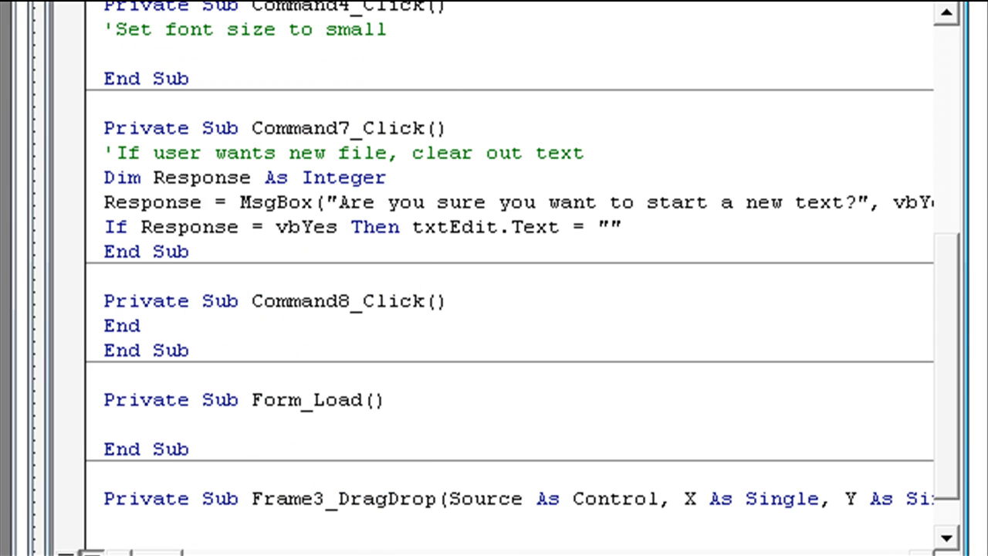
Step: Write the size handlers: txtEdit.FontSize = 8 for Small, 12 for Medium, and a pasted larger value for Large
text(txtEdit.FontSize = 8)
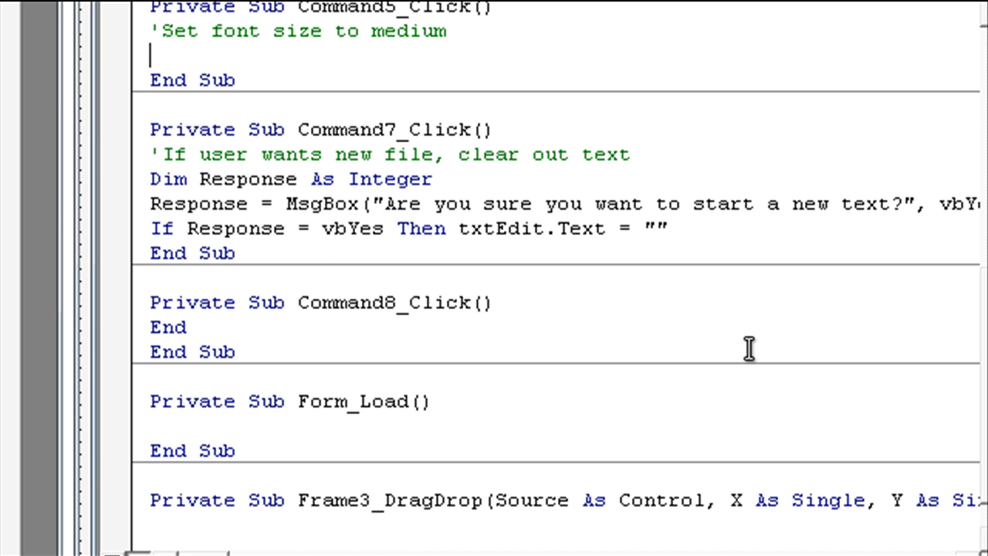
mouse_move(374, 70)
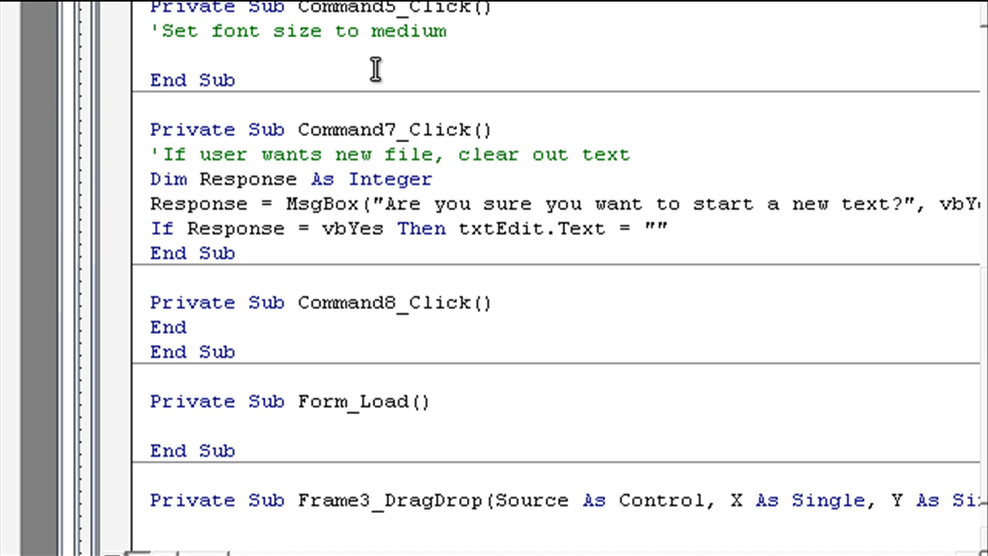
text(txtEdit.FontSize = 12)
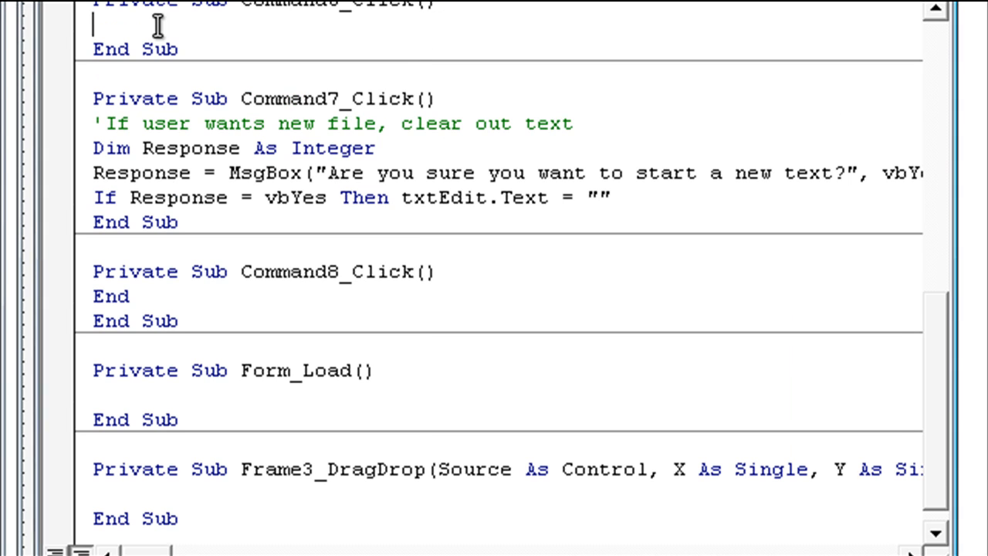
text('Set font size to large)
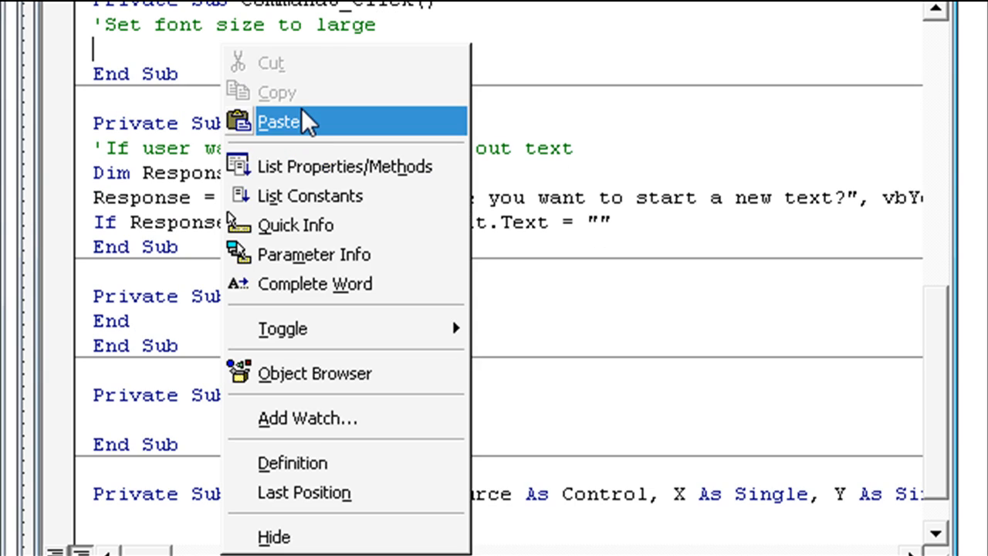
click(279, 120)
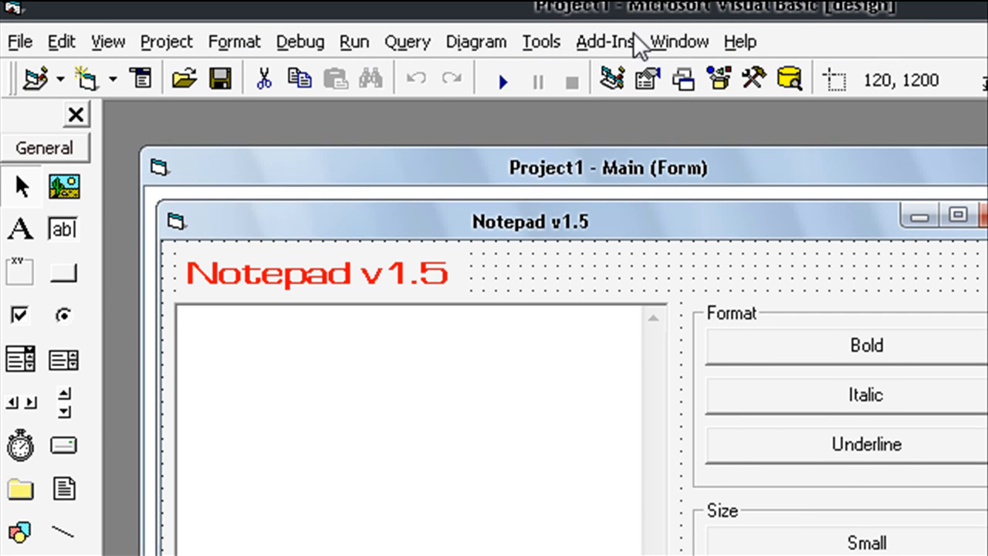
Step: Run the form, pick a style and size, and type 'THANK YOU F' into the editing box
click(500, 77)
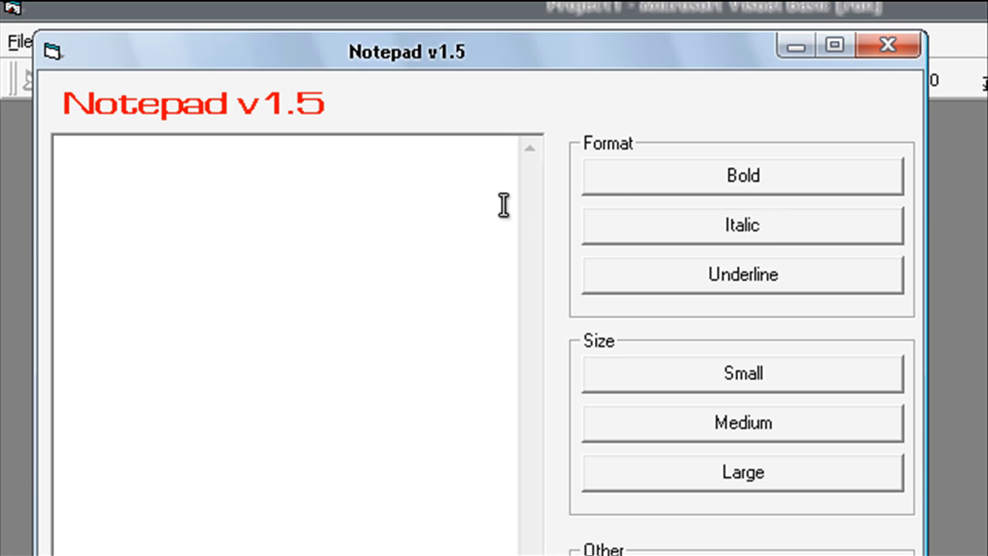
click(59, 152)
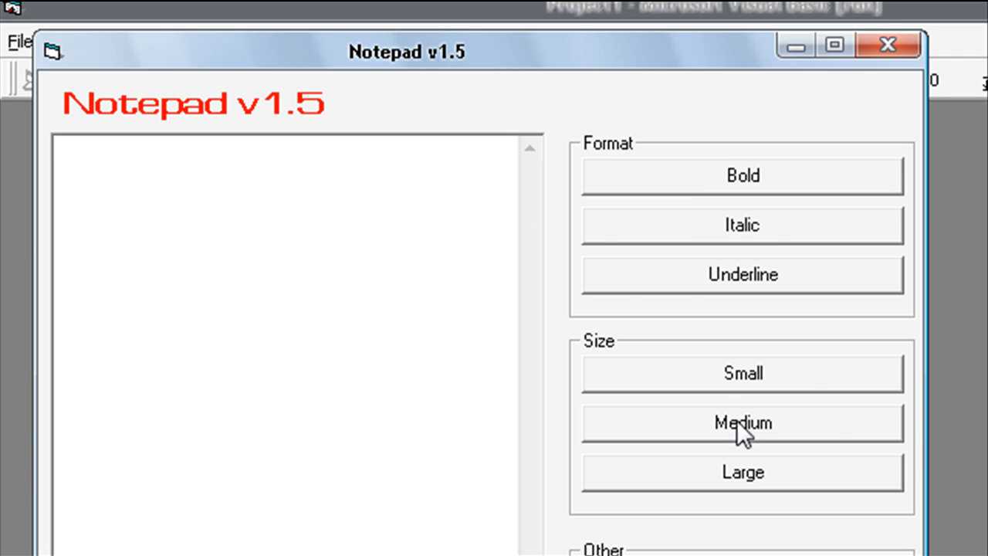
click(741, 472)
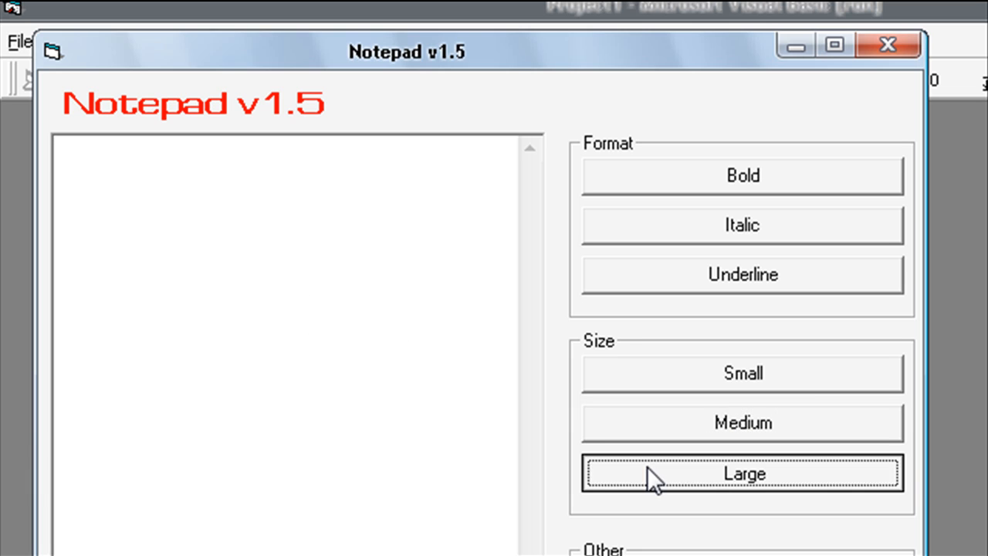
mouse_move(292, 259)
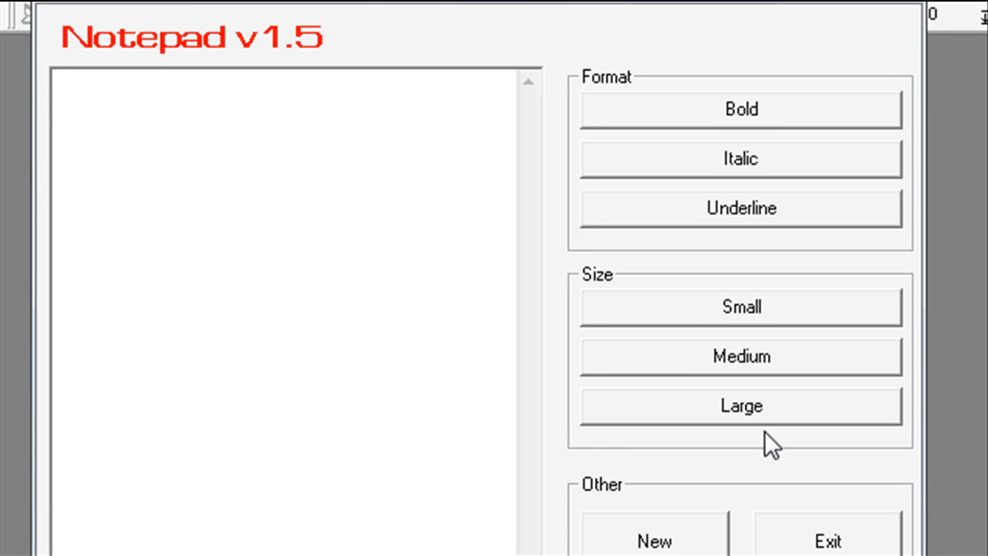
text(THANK)
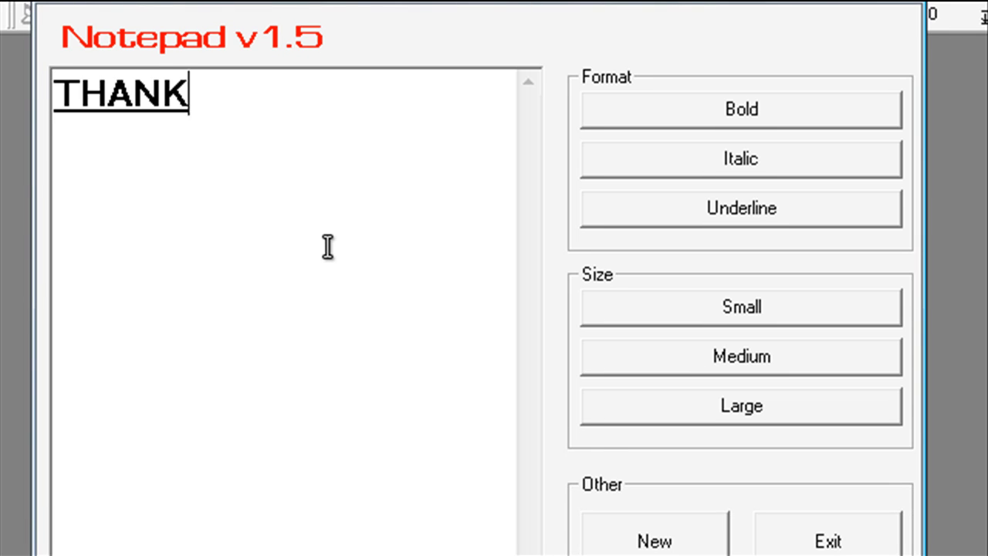
text(YOU F)
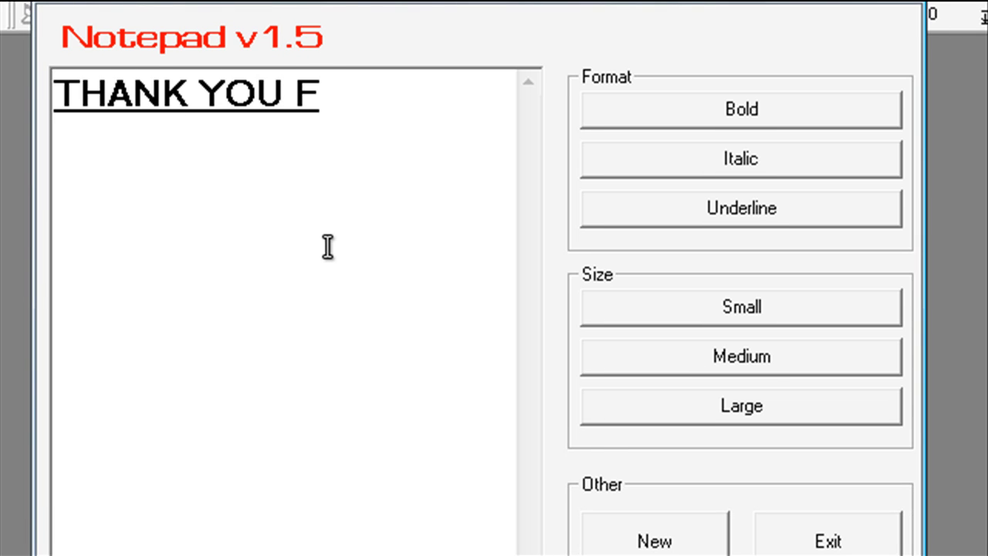